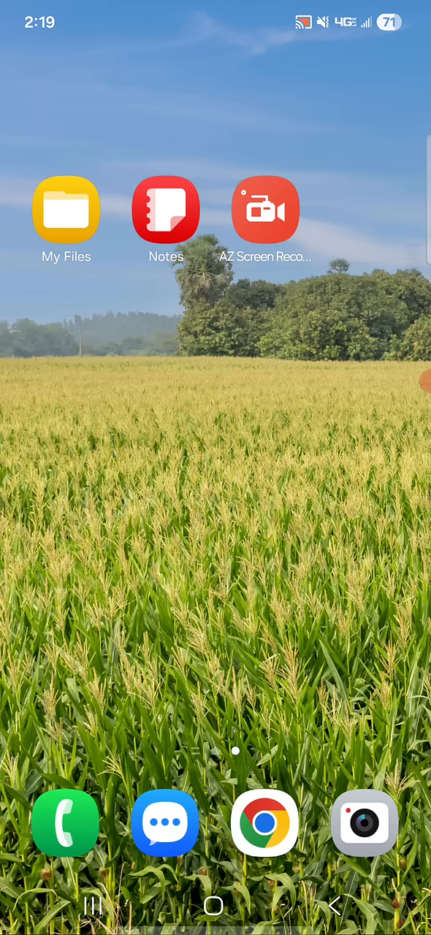
Open Samsung Notes from the home screen to the note with the 'Coming soon!' HTML.
click(165, 210)
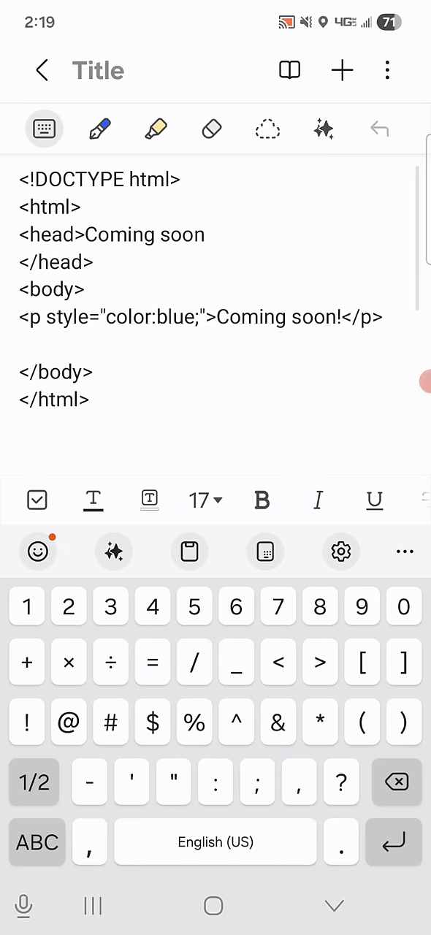
Type <input type=submit value=submit name=submit /> on the empty line before </body>.
text(<input)
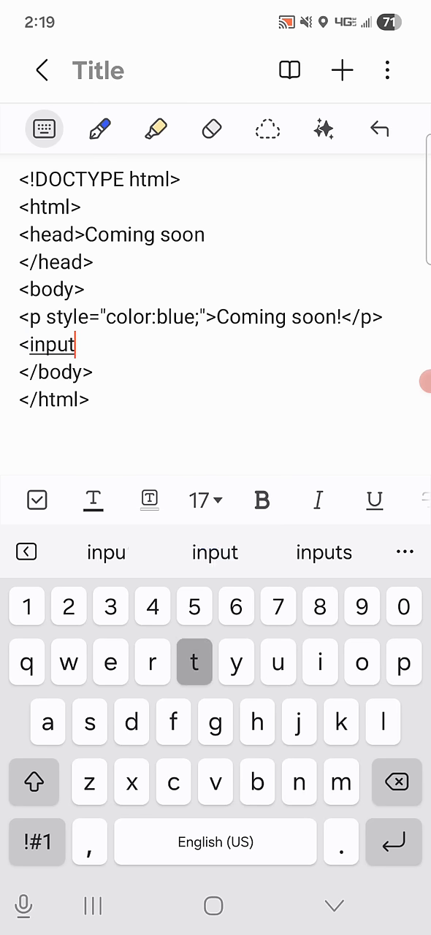
text(type)
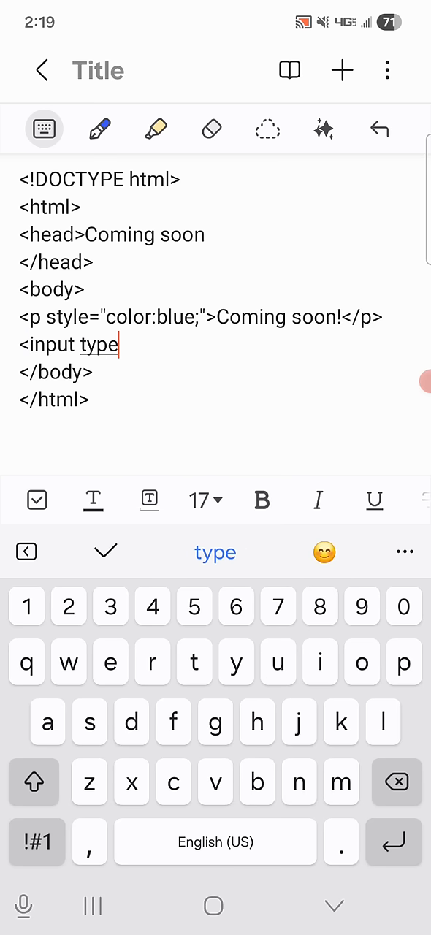
text(=submit)
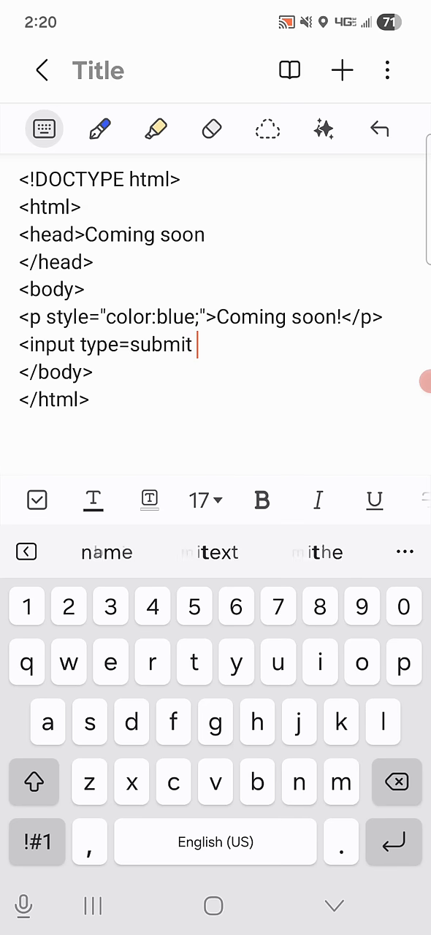
text(value)
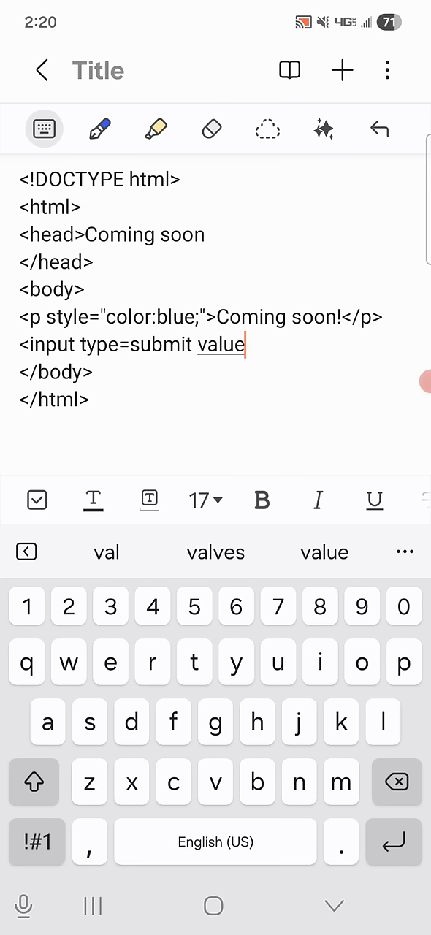
text(=)
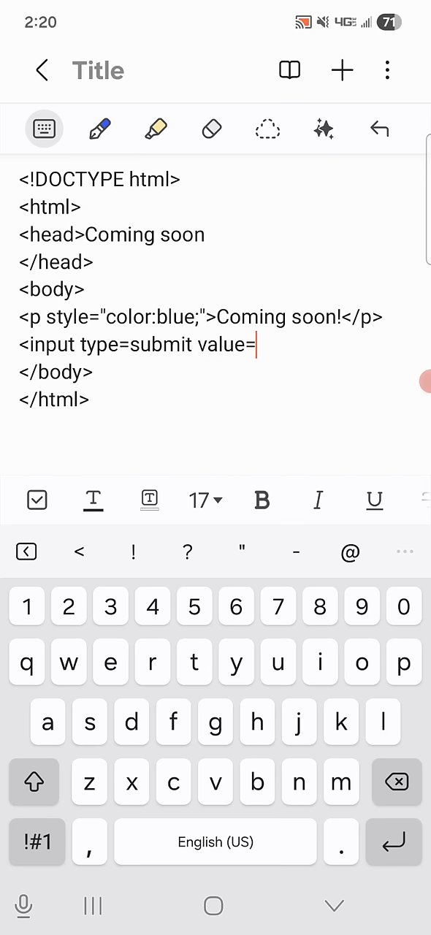
text(submit name=)
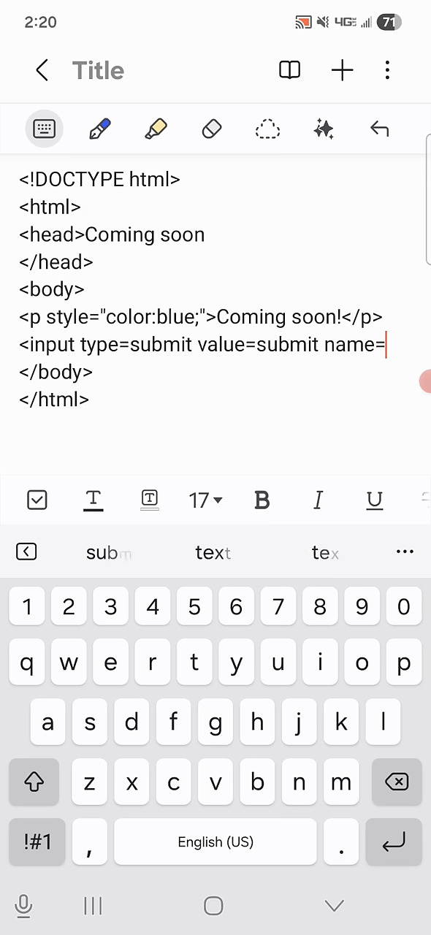
text(submit />)
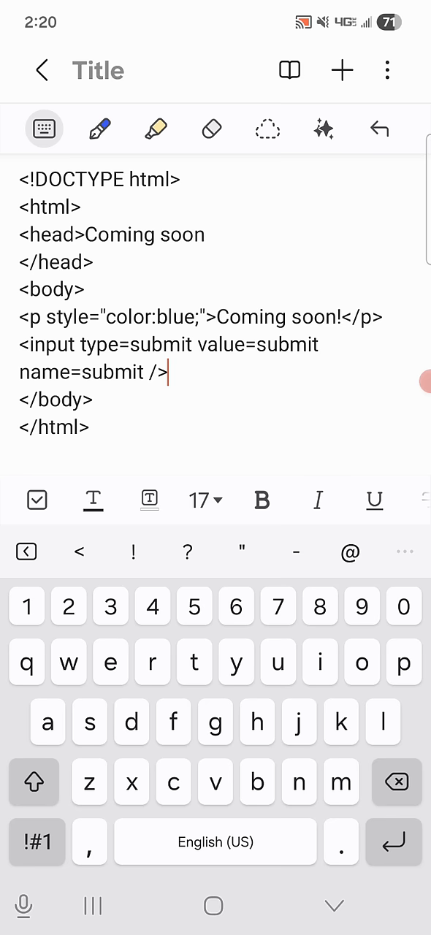
Select the new input line and open the note's More options menu.
double_click(52, 344)
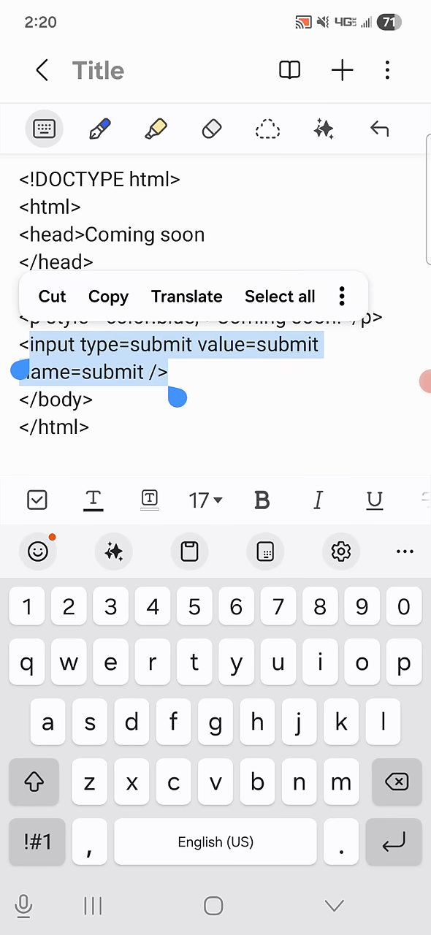
click(33, 783)
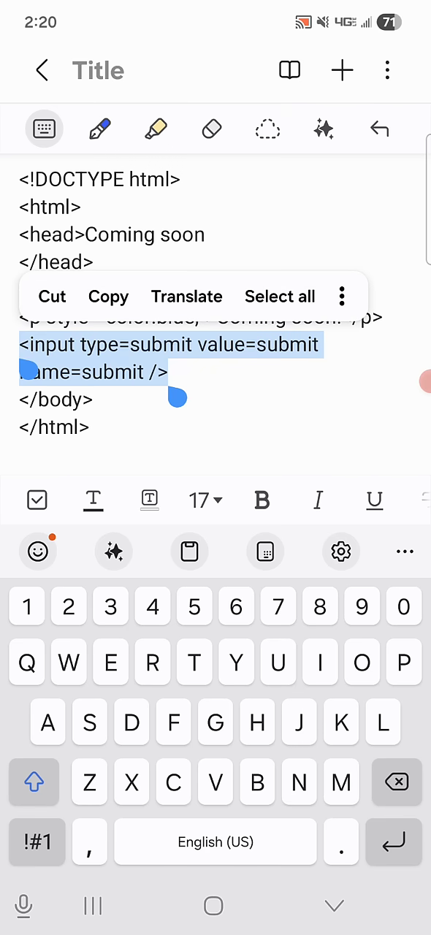
click(386, 70)
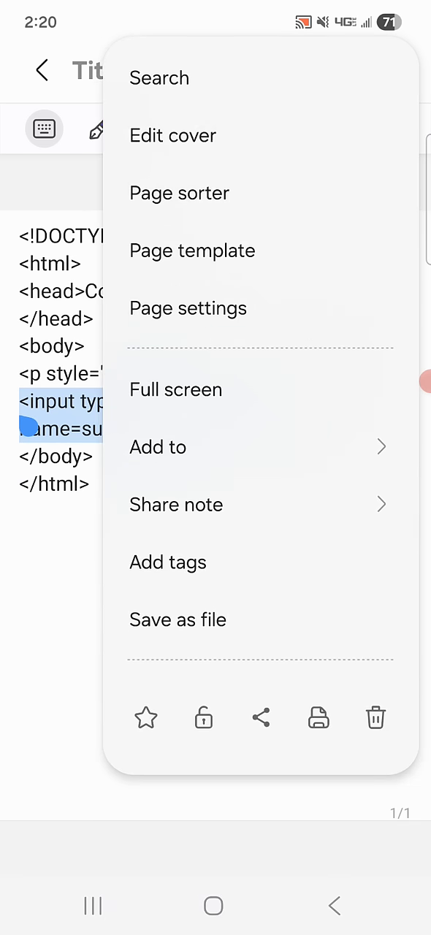
Save the note as a text file named Website and return home.
click(177, 619)
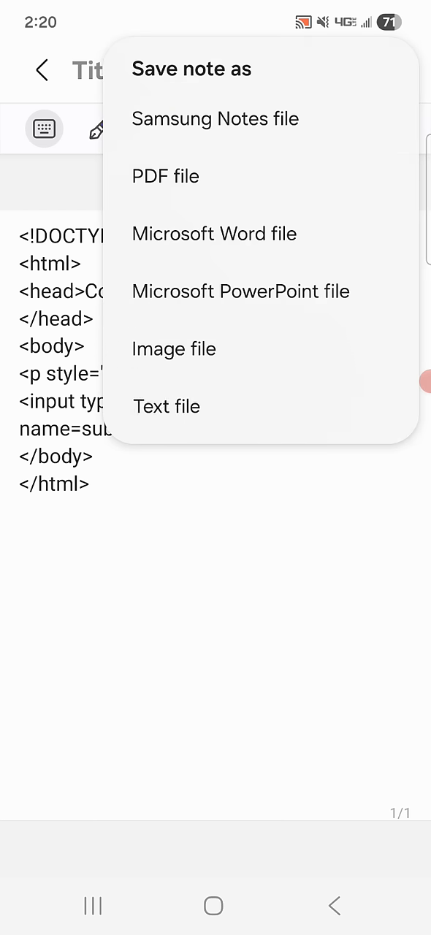
click(166, 405)
text(Websit)
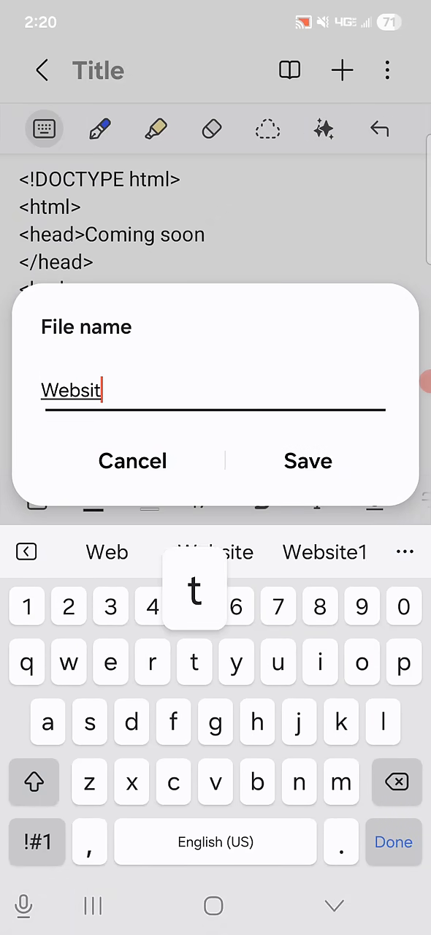
text(e)
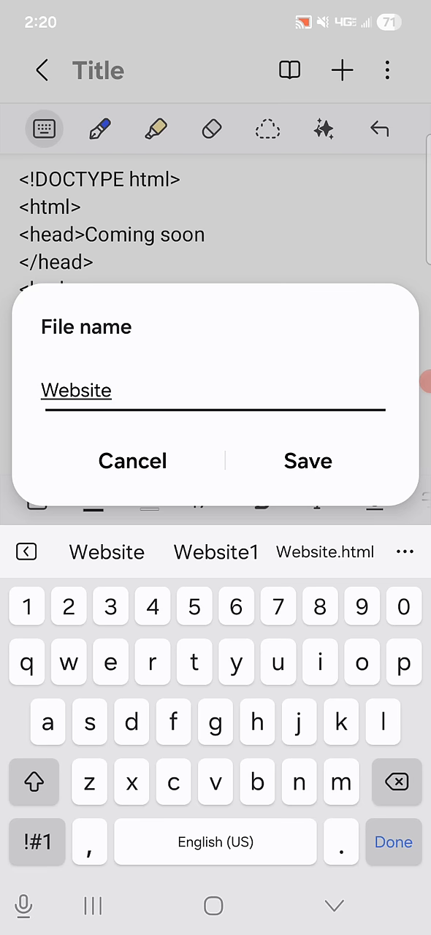
click(306, 461)
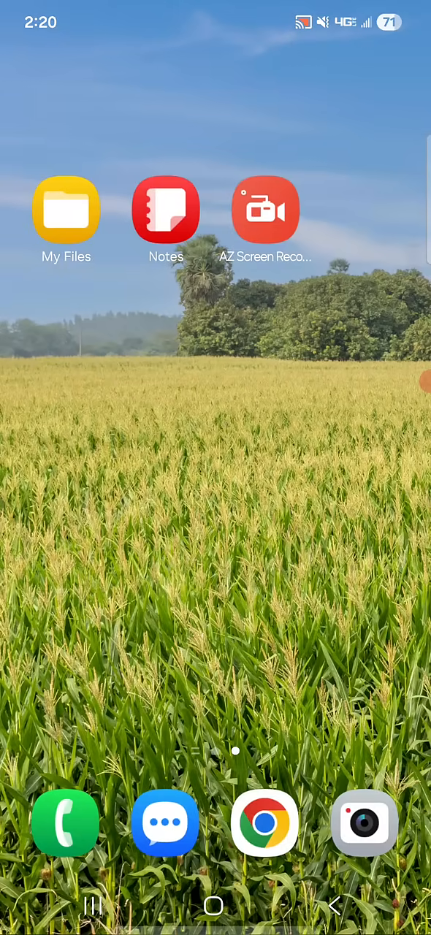
In My Files, select Website.txt and choose to rename it.
click(65, 209)
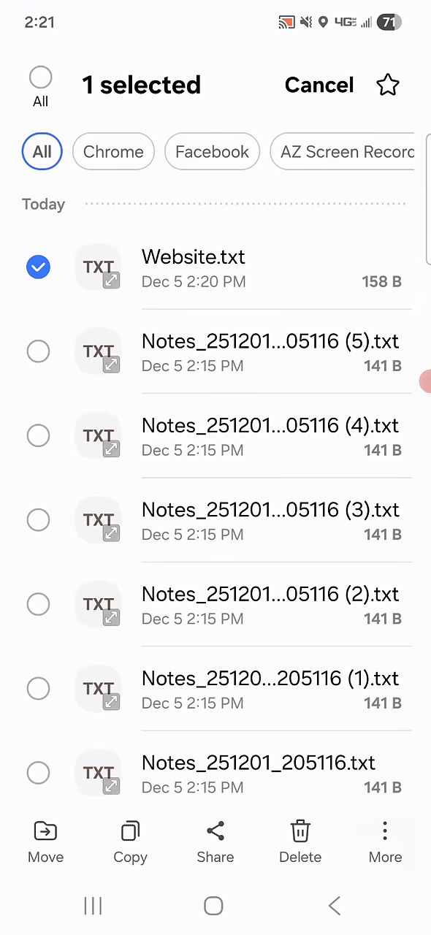
click(384, 841)
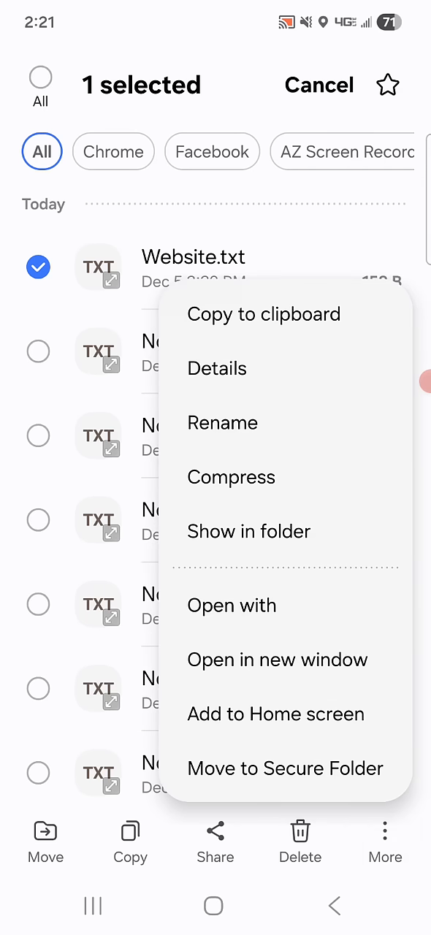
click(221, 423)
text(Website.html)
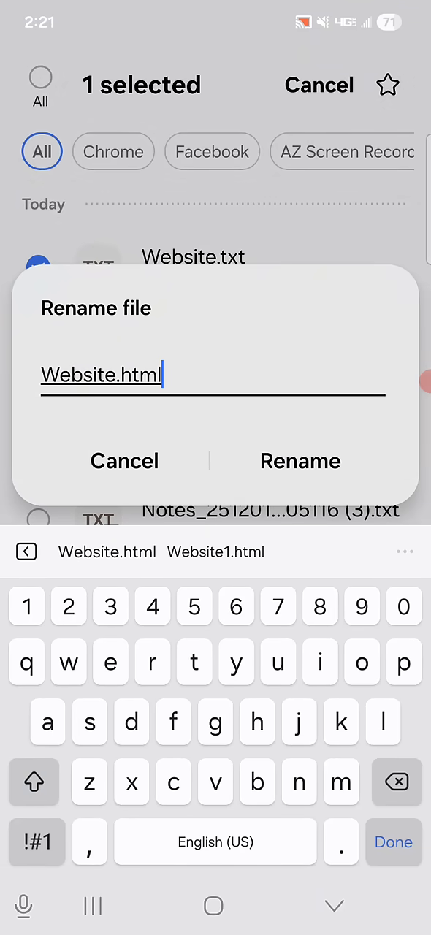
Confirm the new name Website.html and accept the extension change.
click(300, 461)
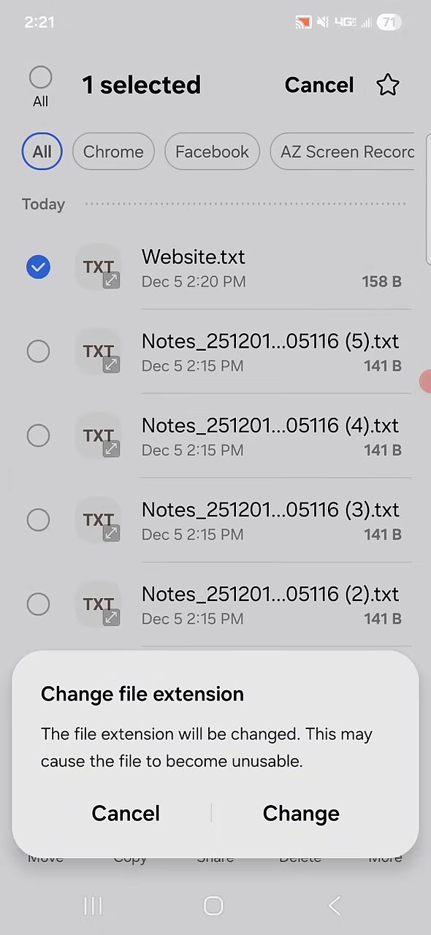
click(300, 814)
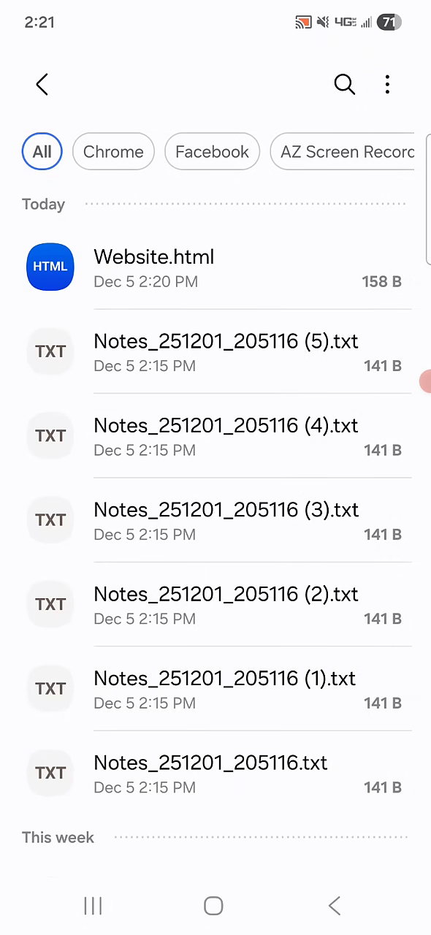
Open Website.html once in HTML Viewer to show 'Coming soon!' and a submit button.
click(153, 257)
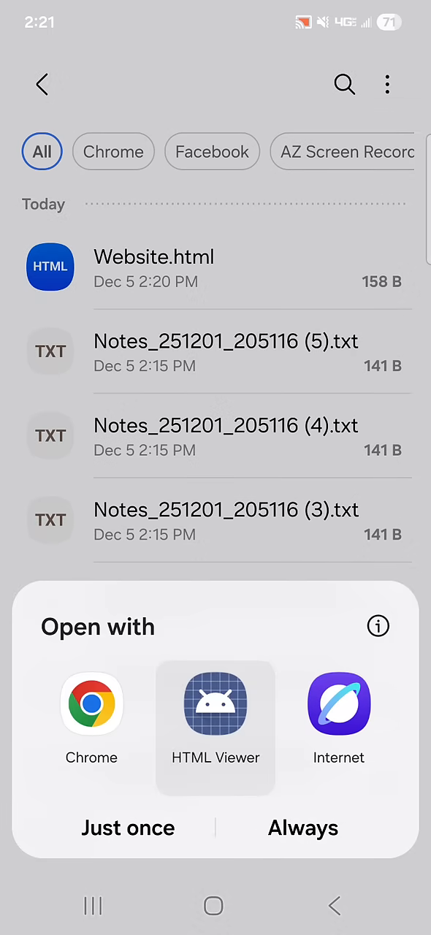
click(127, 828)
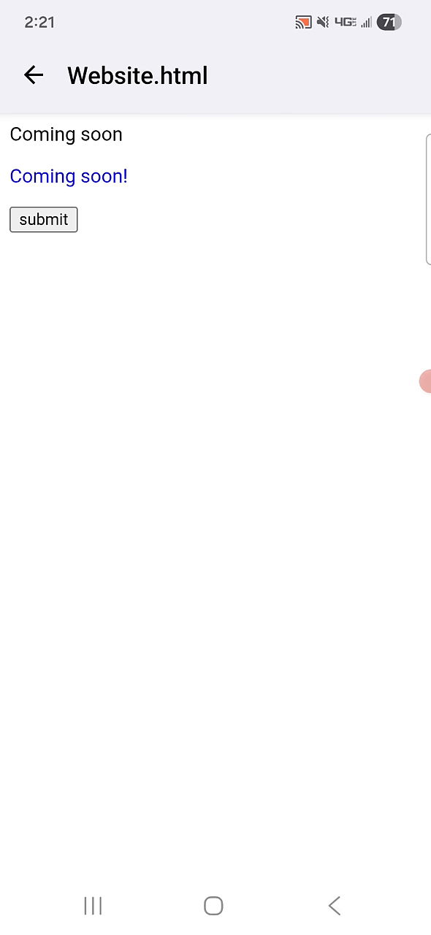